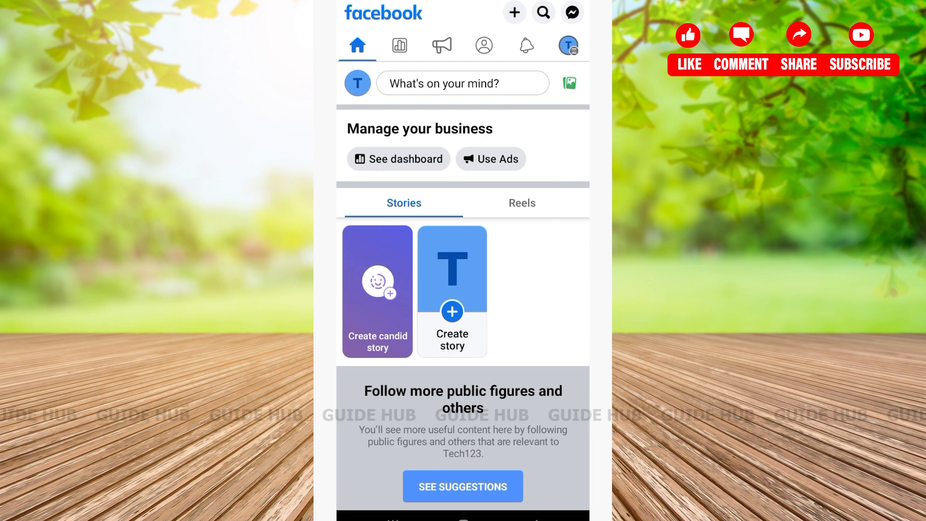
# Go to the Groups page from the home feed.
pyautogui.click(542, 11)
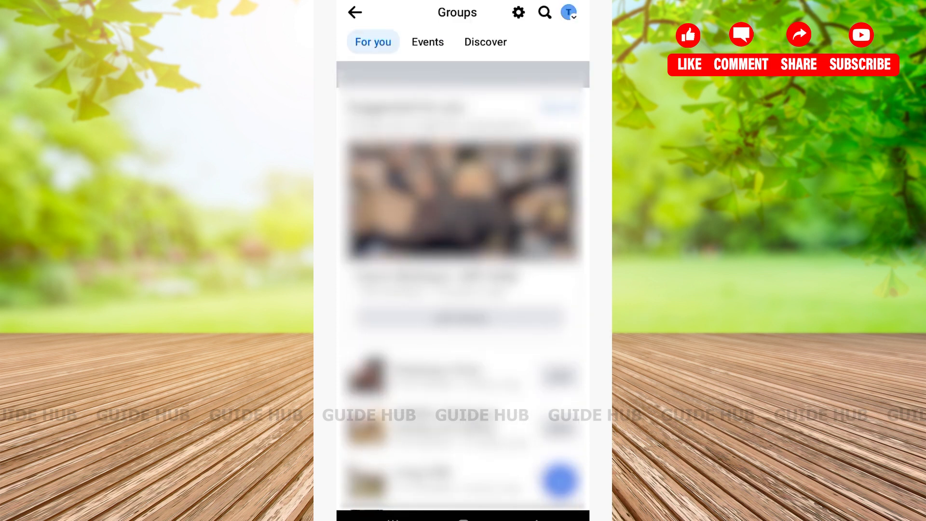
# Start a new group post via the blue + button, reaching the Choose group list.
pyautogui.scroll(-3)
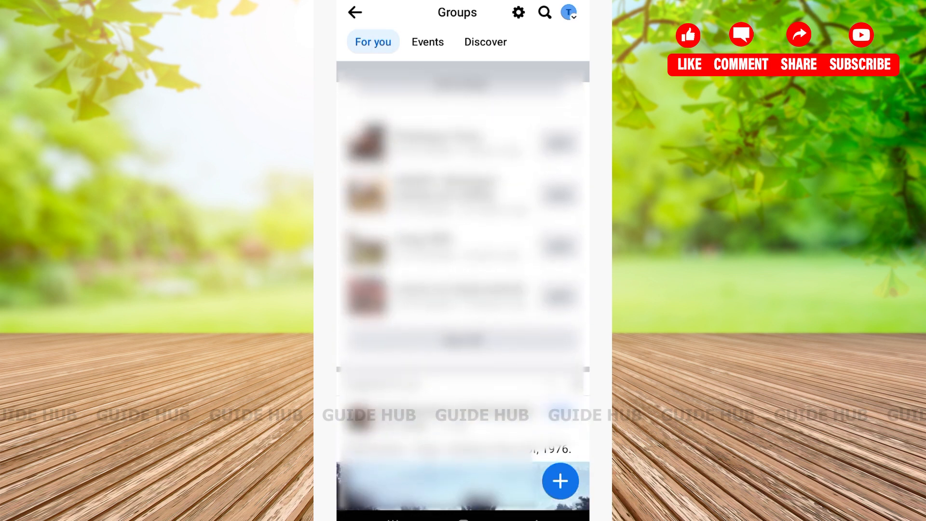
pyautogui.scroll(-3)
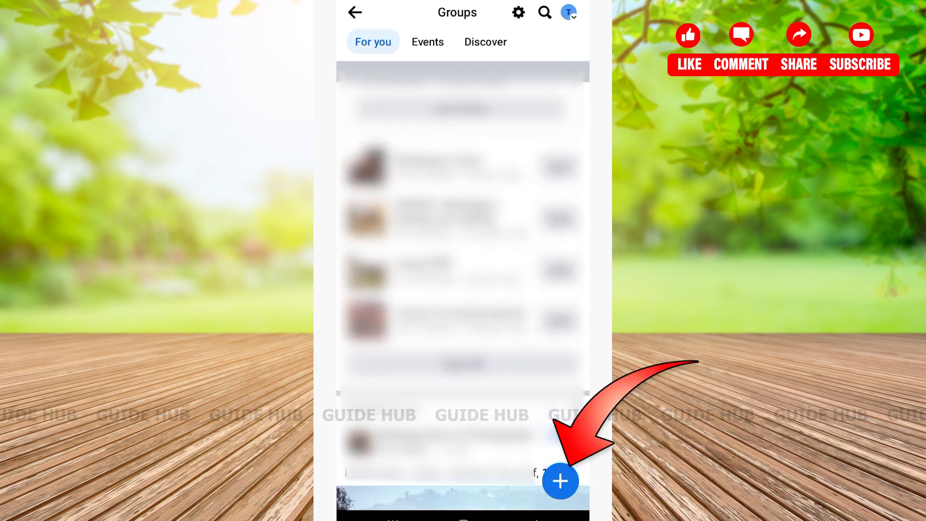
pyautogui.click(560, 480)
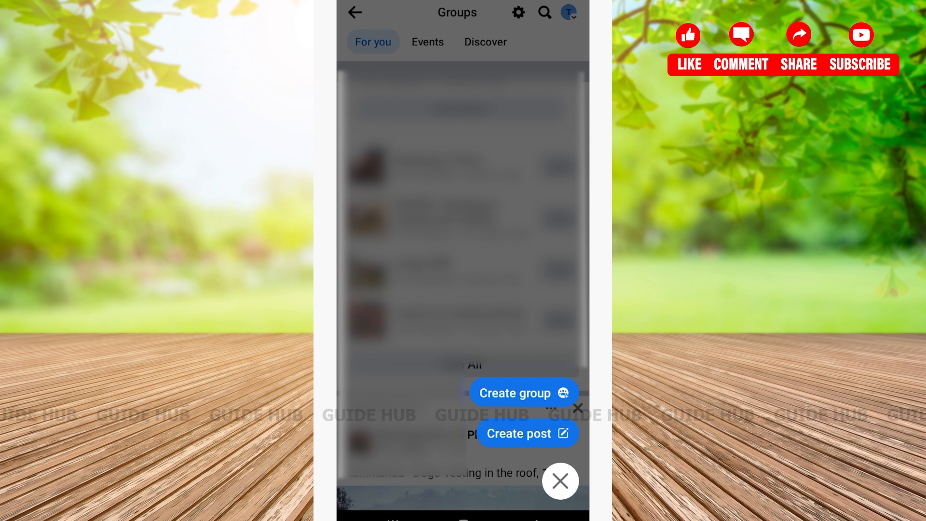
pyautogui.click(526, 433)
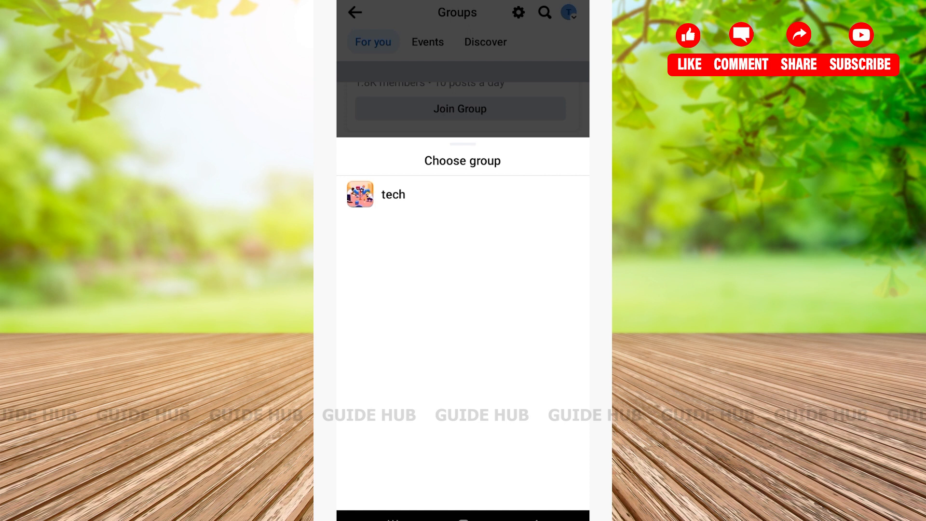
pyautogui.click(393, 194)
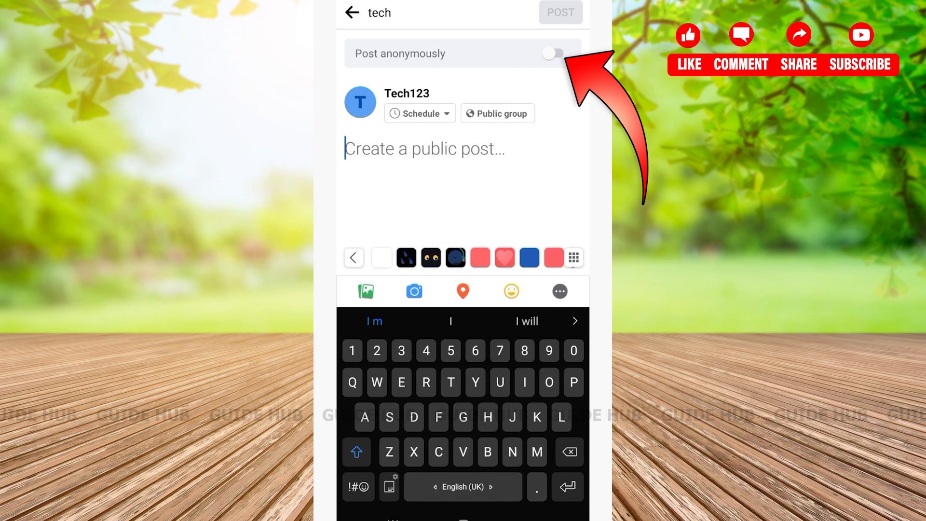
# Turn on Post anonymously and confirm, so the author shows as Group participant.
pyautogui.click(551, 53)
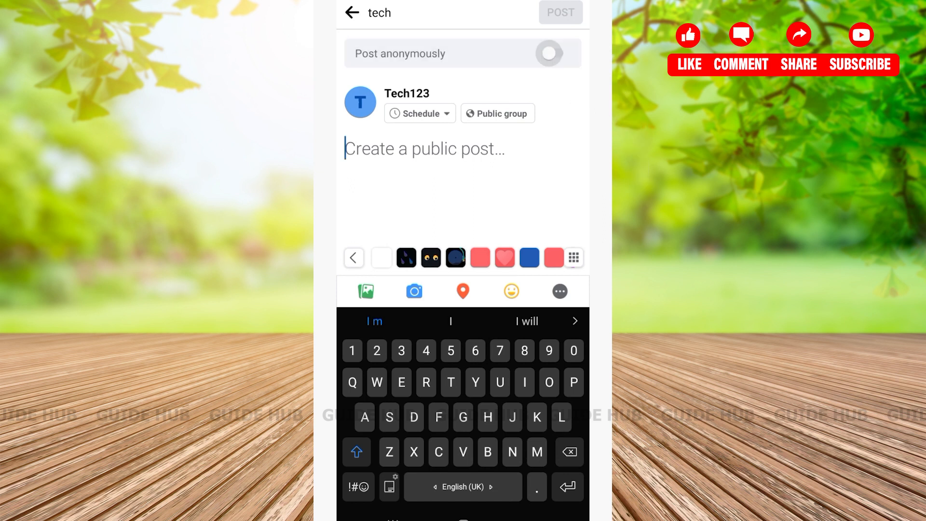
pyautogui.click(547, 53)
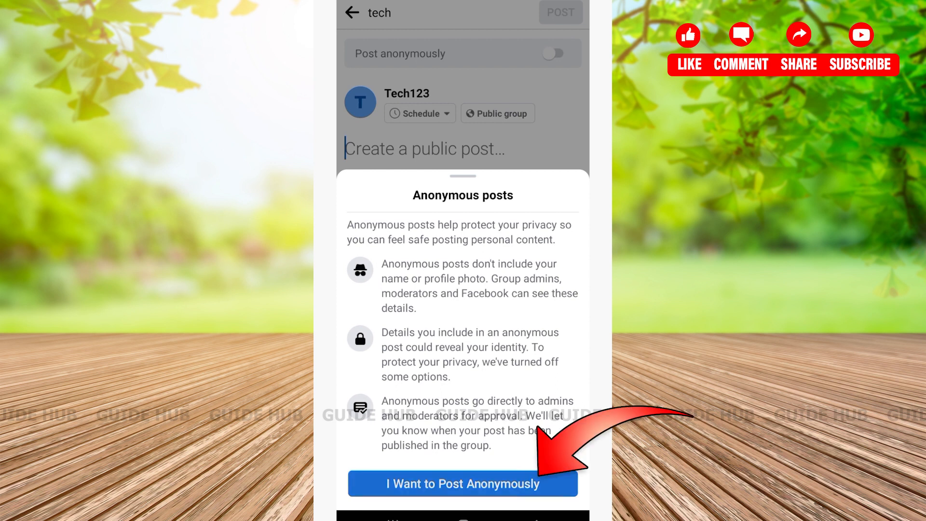
pyautogui.click(462, 483)
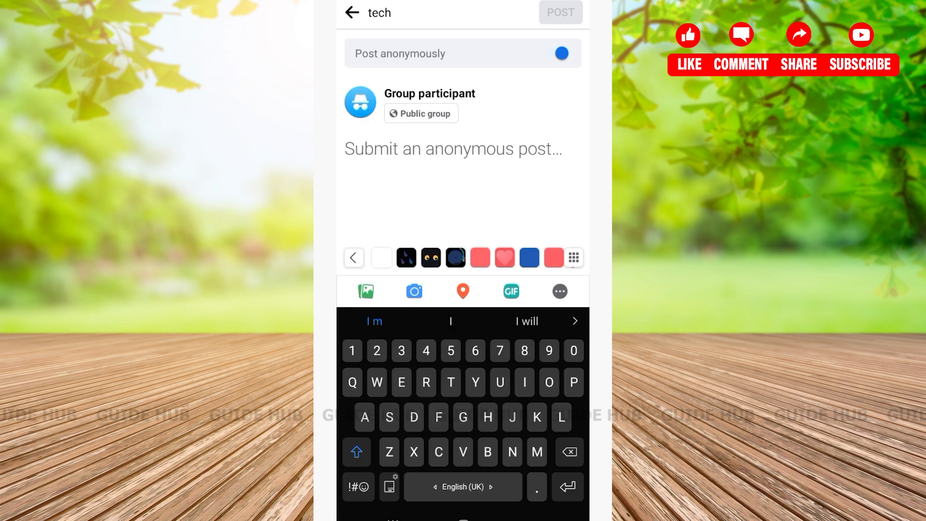
# Write 'Teach' as the body of the anonymous post.
pyautogui.click(452, 148)
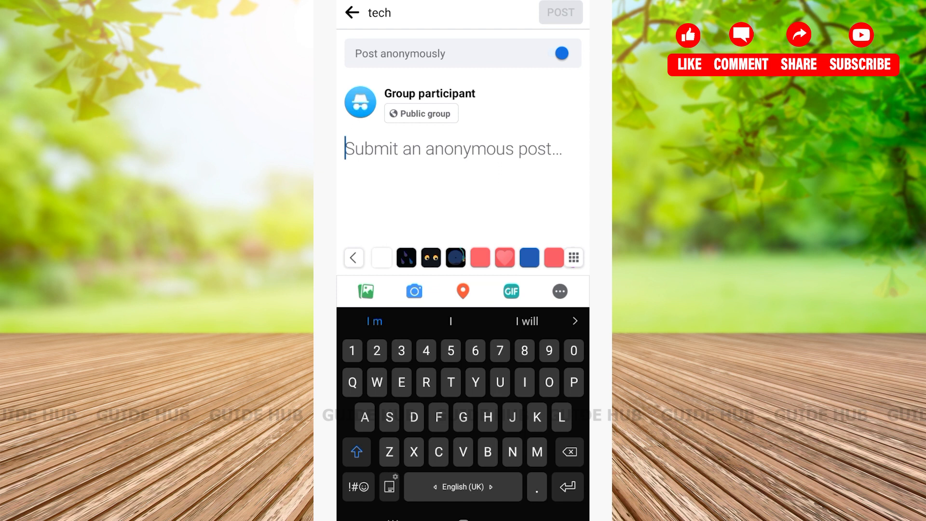
pyautogui.write('Teach')
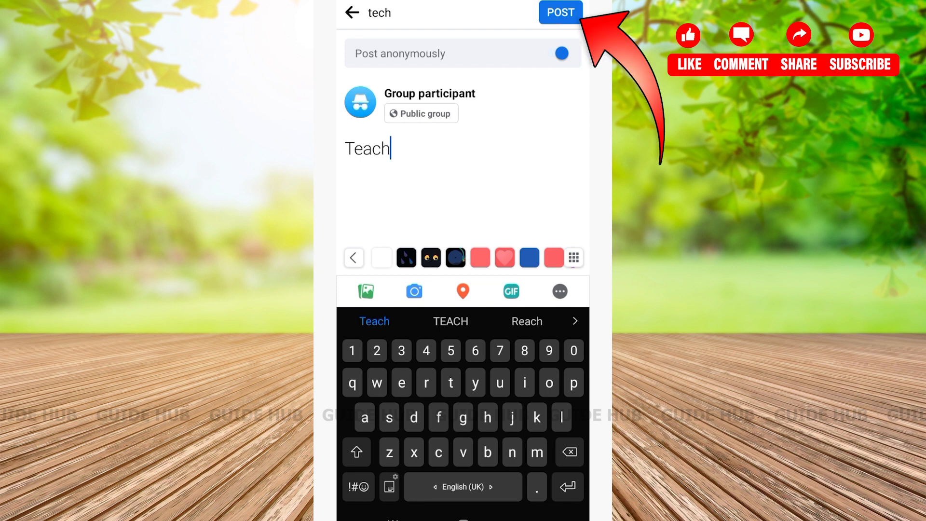
# Publish the anonymous 'Teach' post to the tech group and return to Groups.
pyautogui.click(559, 11)
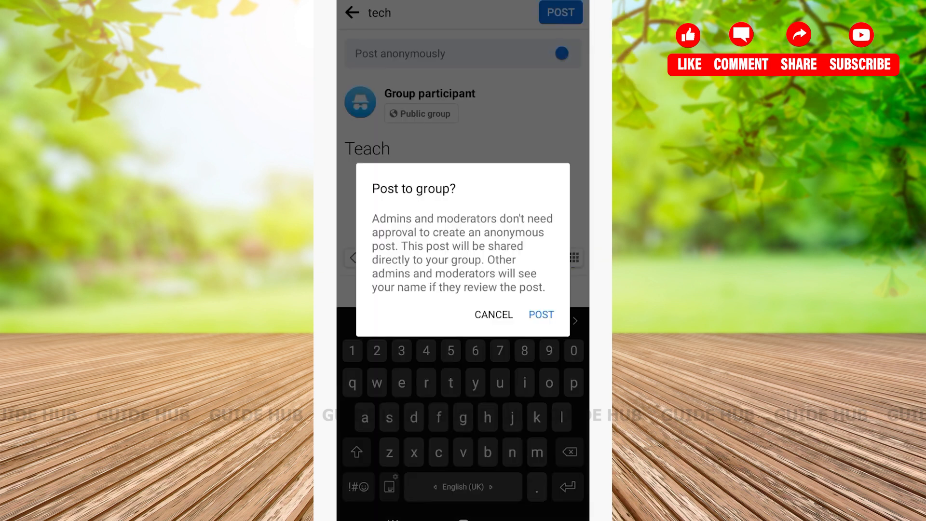
pyautogui.click(541, 314)
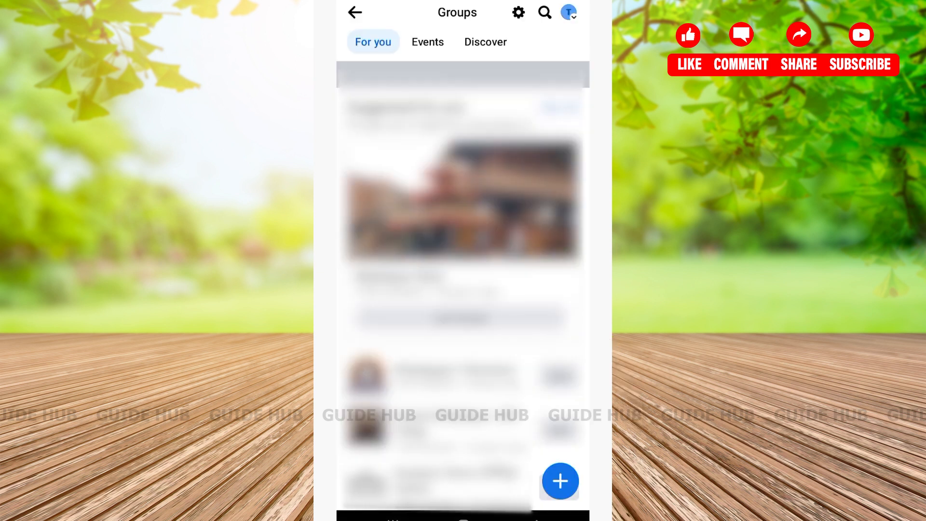